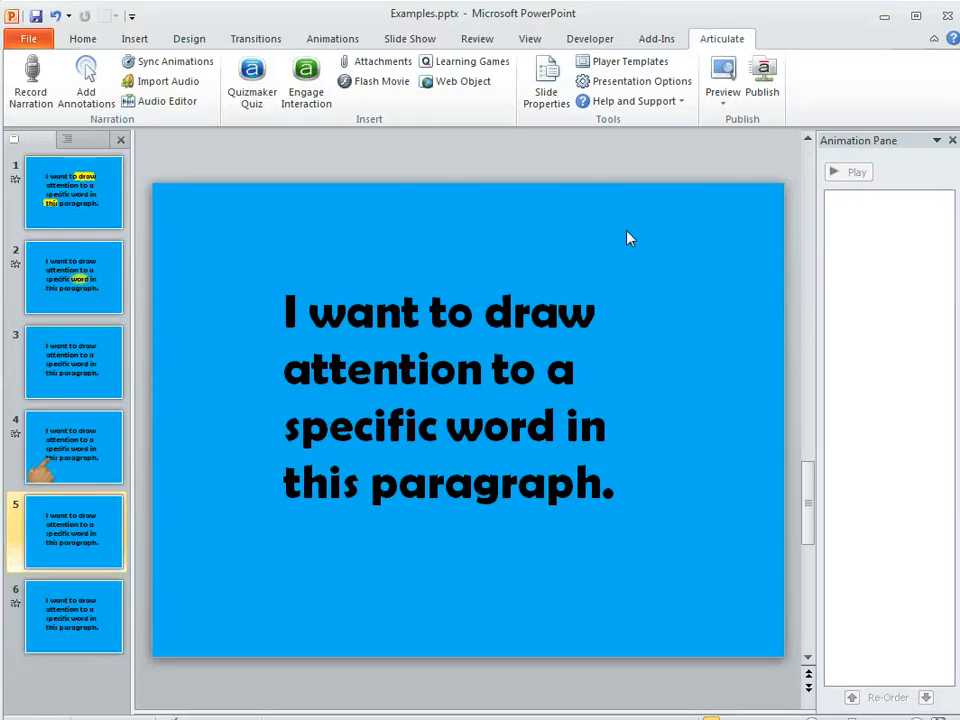
Step: Insert an Explosion star shape from the Shapes gallery above the paragraph on slide 5
{"action": "left_click", "coordinate": [134, 38]}
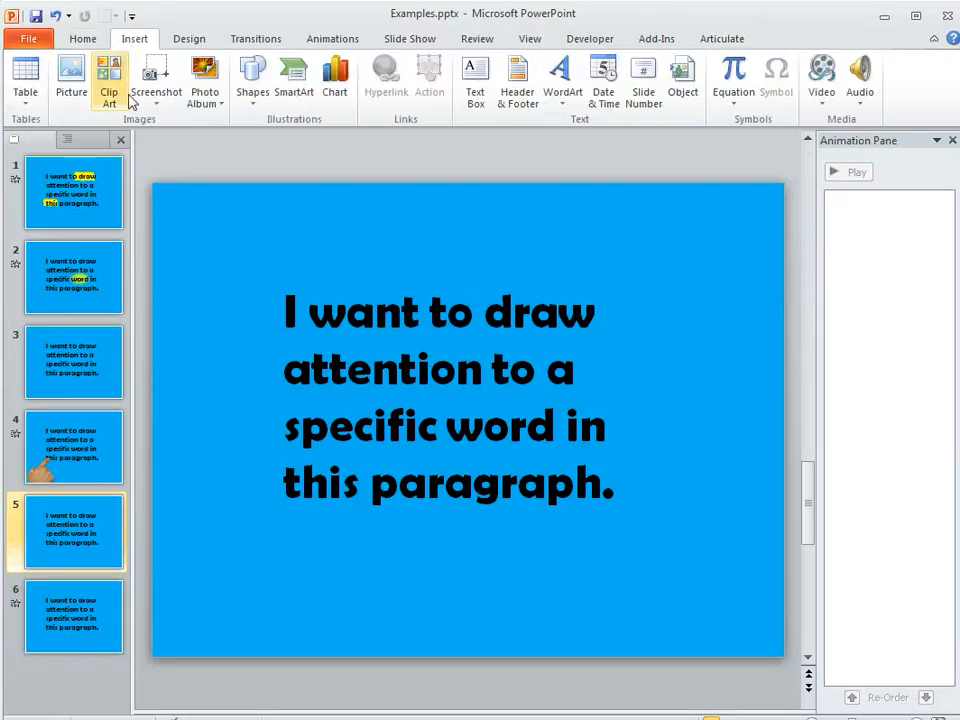
{"action": "left_click", "coordinate": [252, 80]}
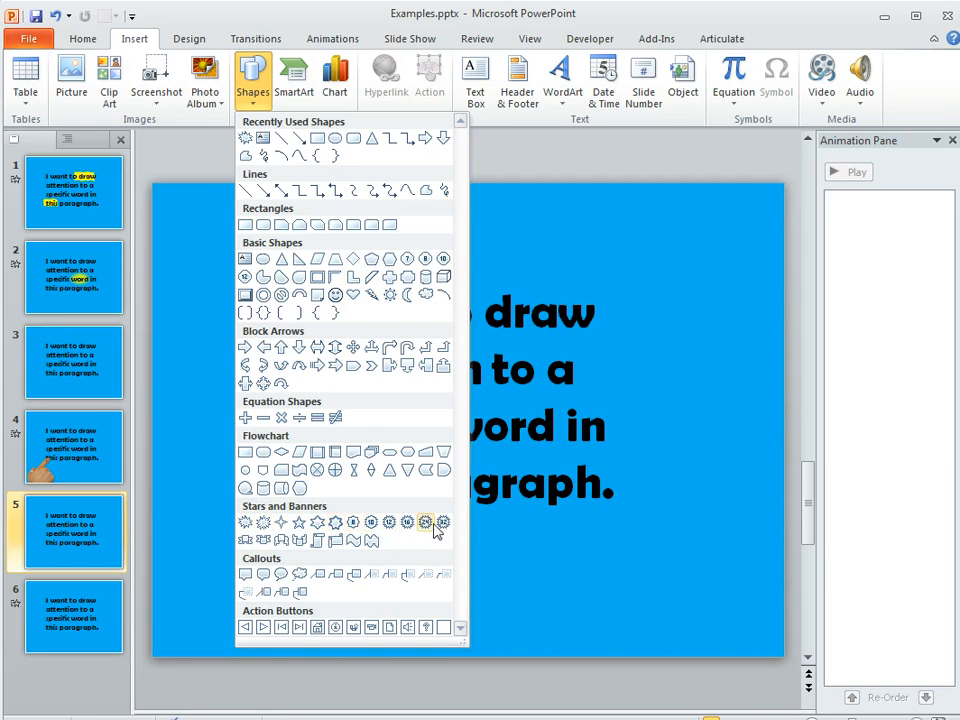
{"action": "mouse_move", "coordinate": [246, 522]}
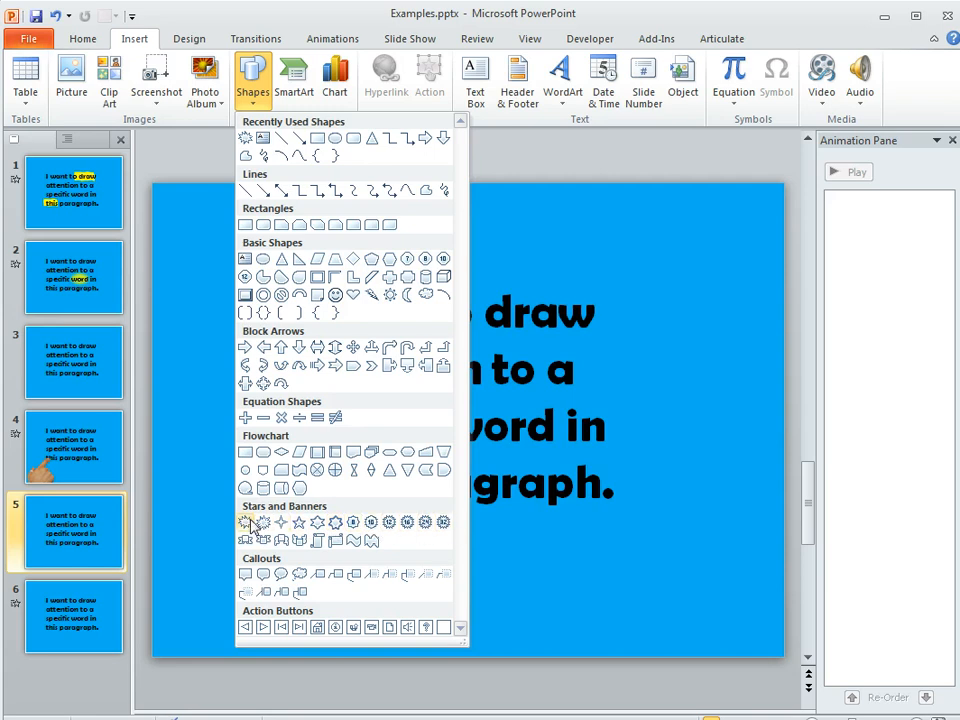
{"action": "left_click", "coordinate": [244, 522]}
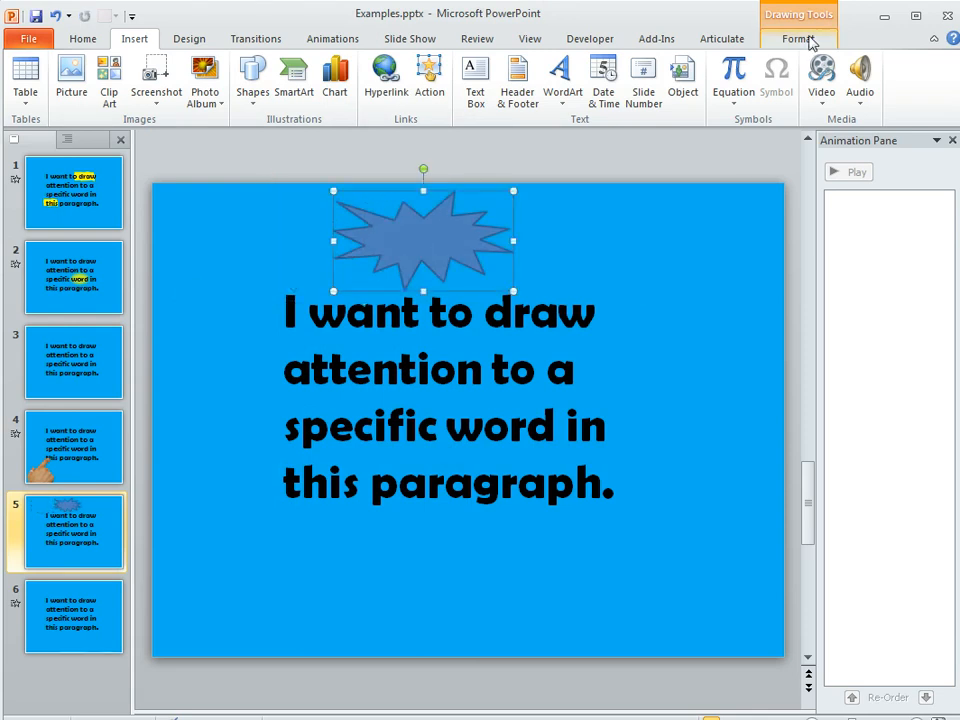
Step: Make the explosion yellow with no outline and move it toward the paragraph's upper right
{"action": "left_click", "coordinate": [798, 38]}
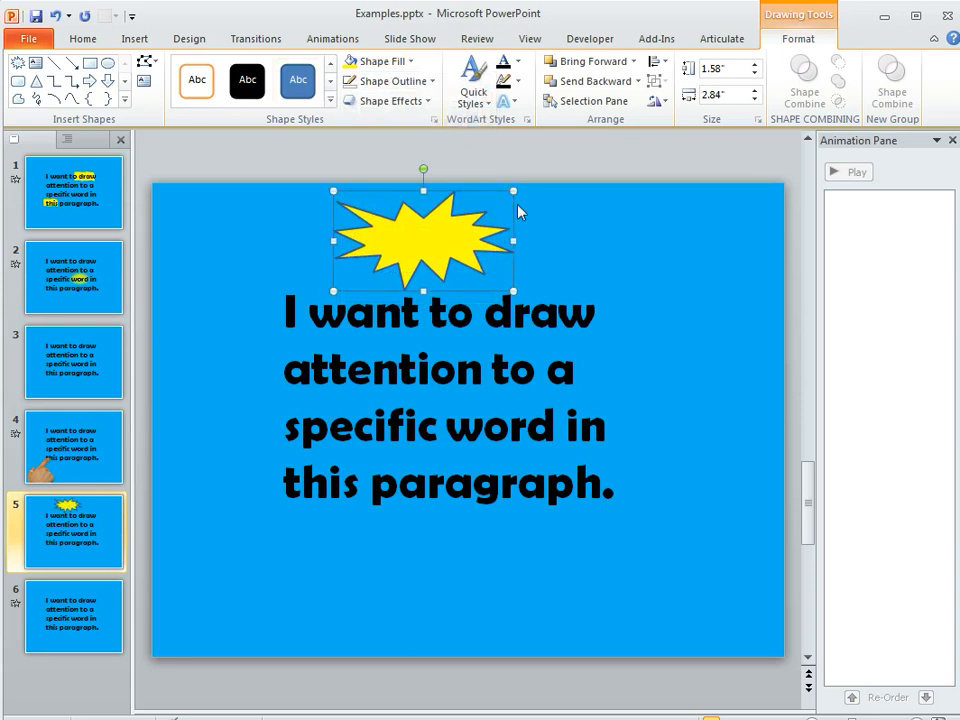
{"action": "left_click", "coordinate": [386, 80]}
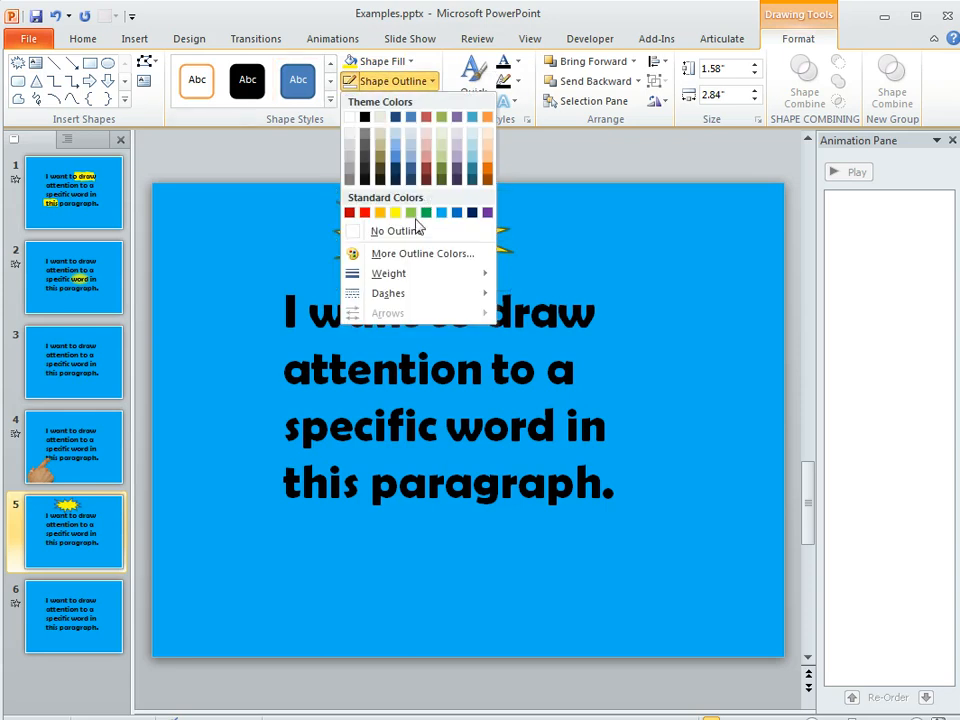
{"action": "left_click", "coordinate": [396, 230]}
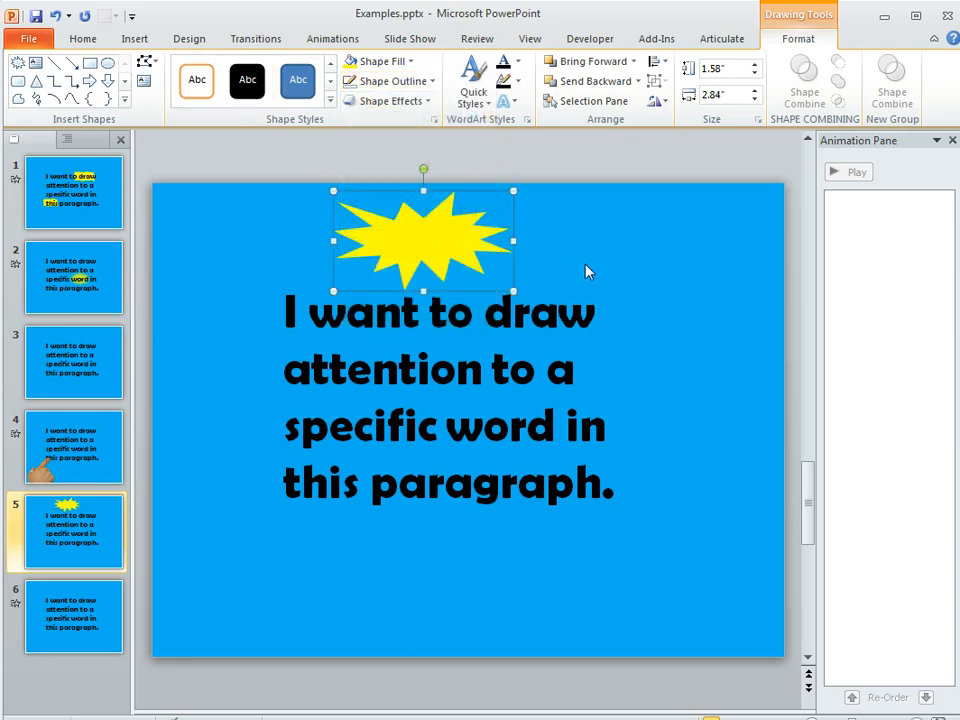
{"action": "mouse_move", "coordinate": [614, 270]}
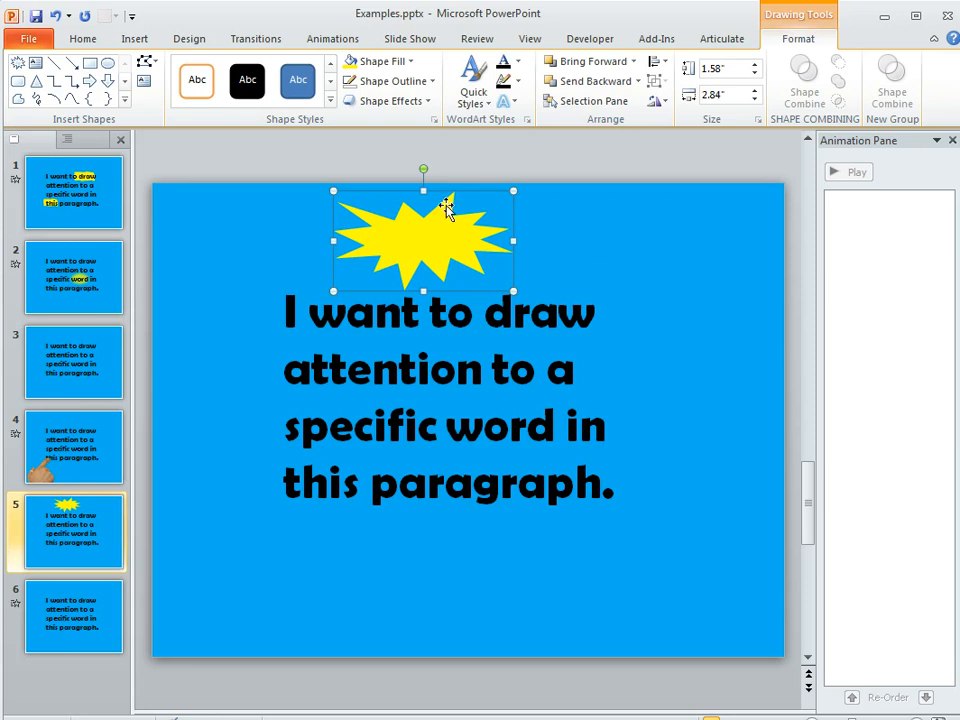
{"action": "left_click", "coordinate": [388, 100]}
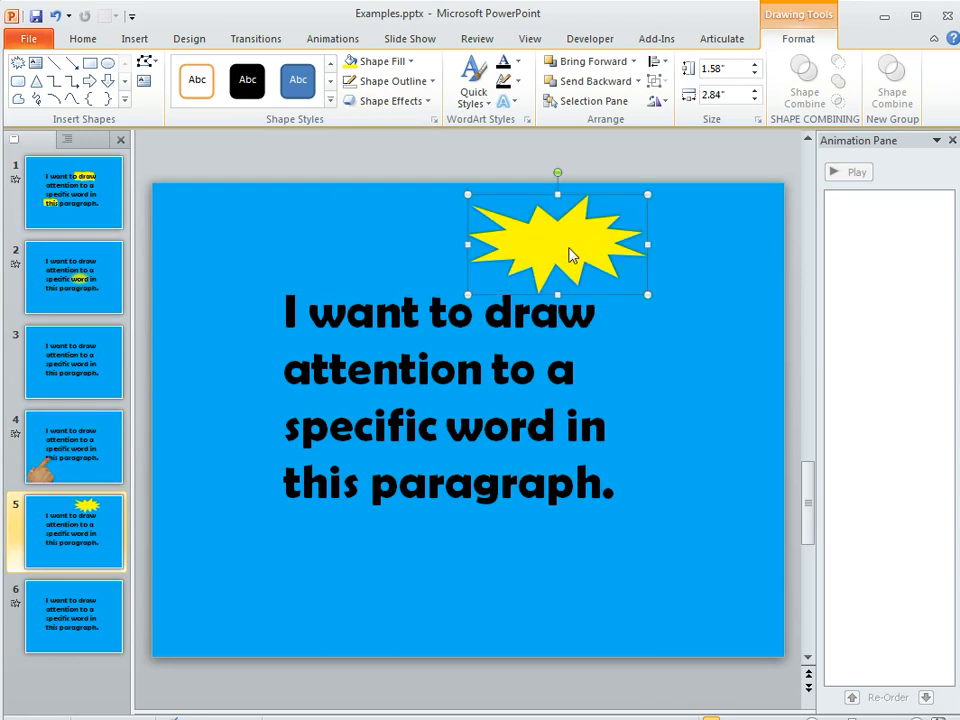
Step: Give the explosion a Zoom entrance animation
{"action": "left_click", "coordinate": [332, 38]}
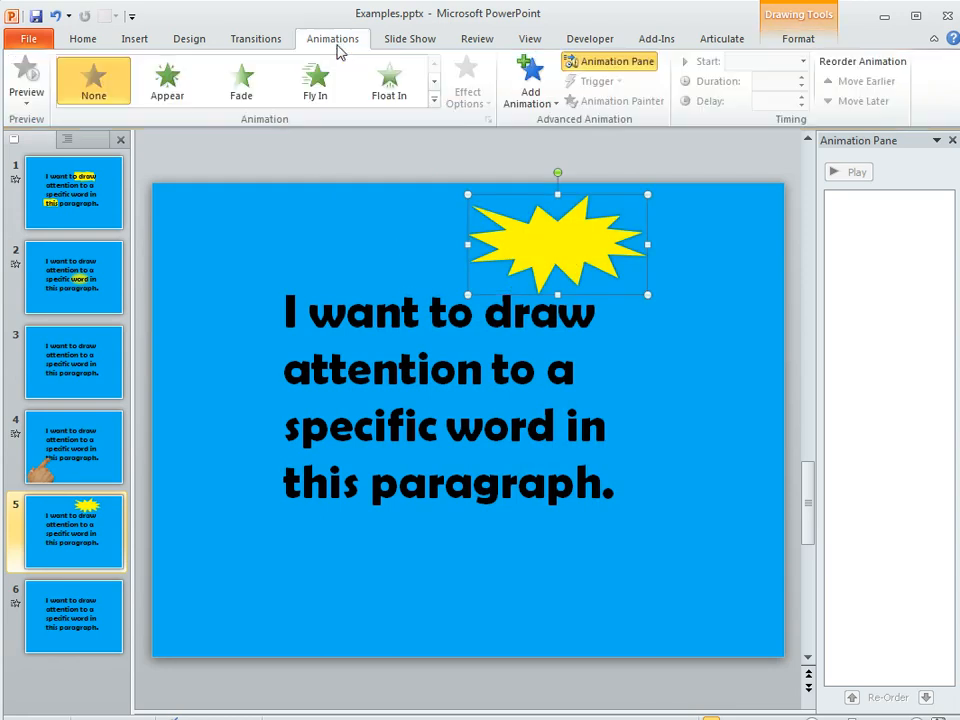
{"action": "left_click", "coordinate": [530, 80]}
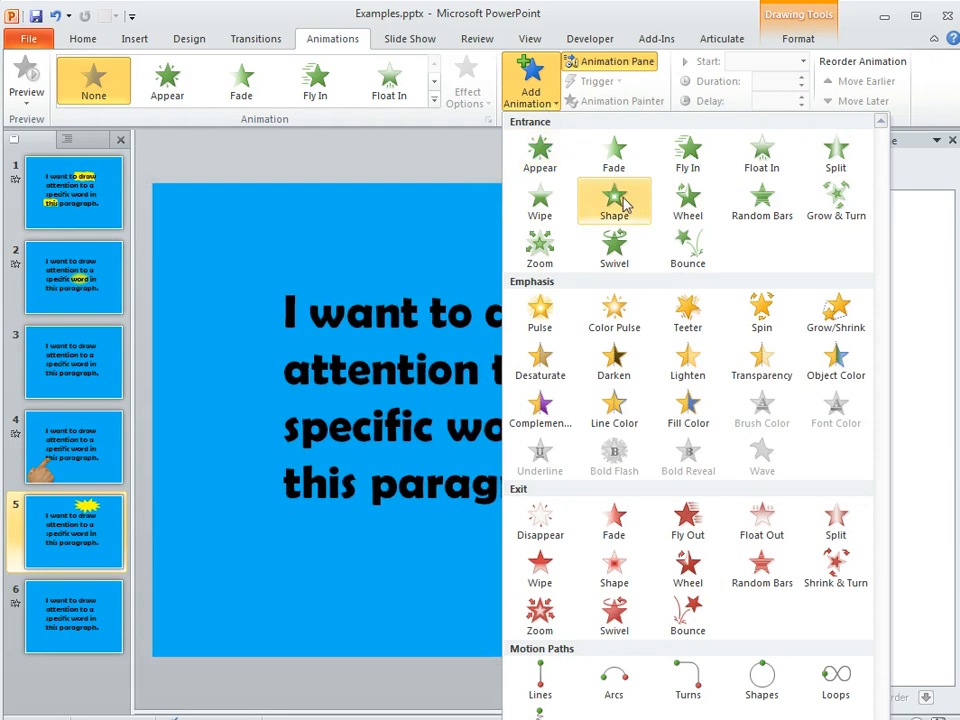
{"action": "mouse_move", "coordinate": [540, 248]}
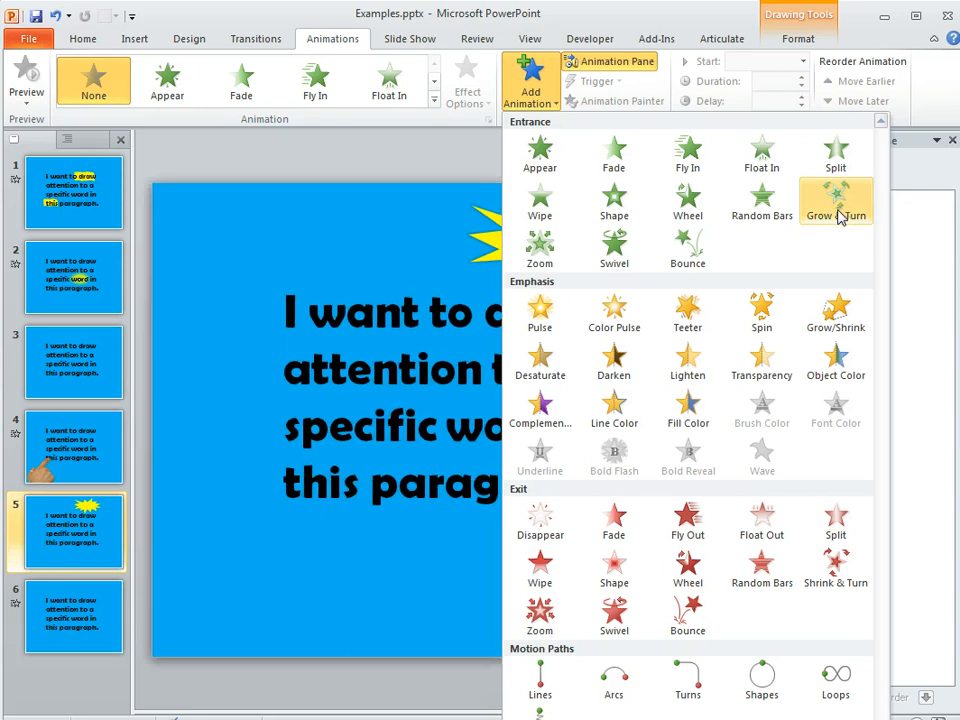
{"action": "mouse_move", "coordinate": [540, 248]}
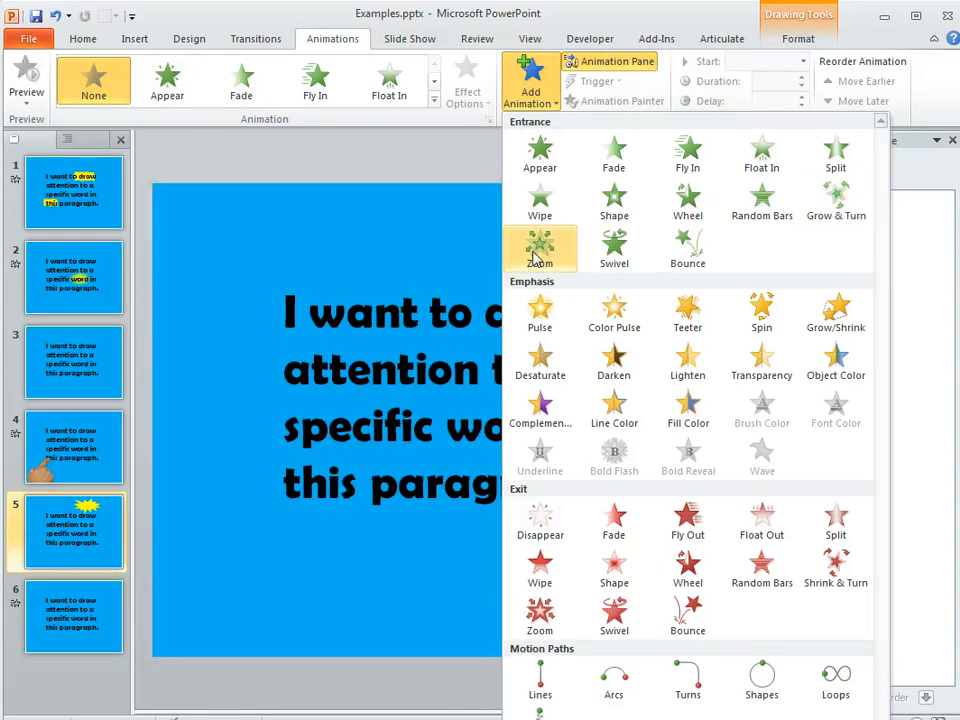
{"action": "left_click", "coordinate": [540, 248]}
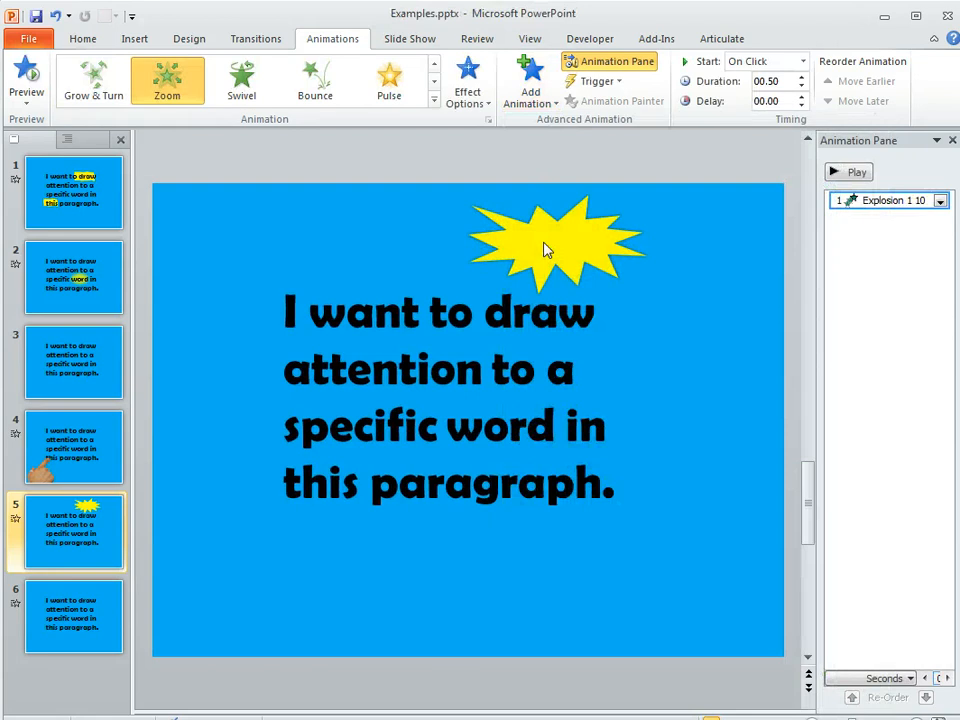
Step: Move the explosion onto the word 'word' and send it to the back behind the text
{"action": "left_click", "coordinate": [556, 244]}
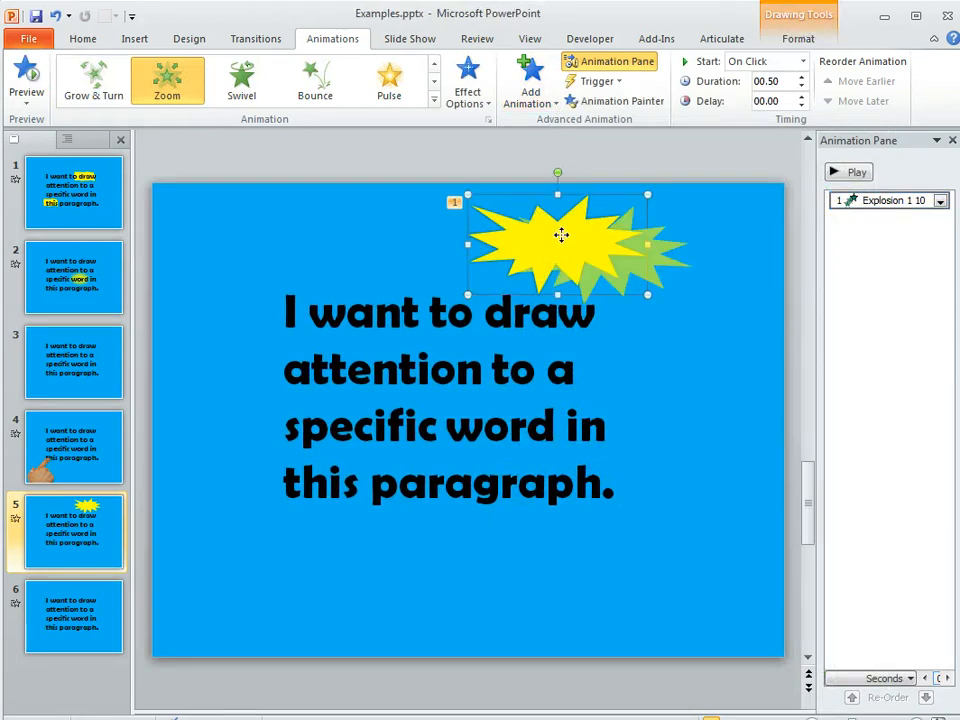
{"action": "left_click_drag", "start_coordinate": [558, 240], "coordinate": [500, 430]}
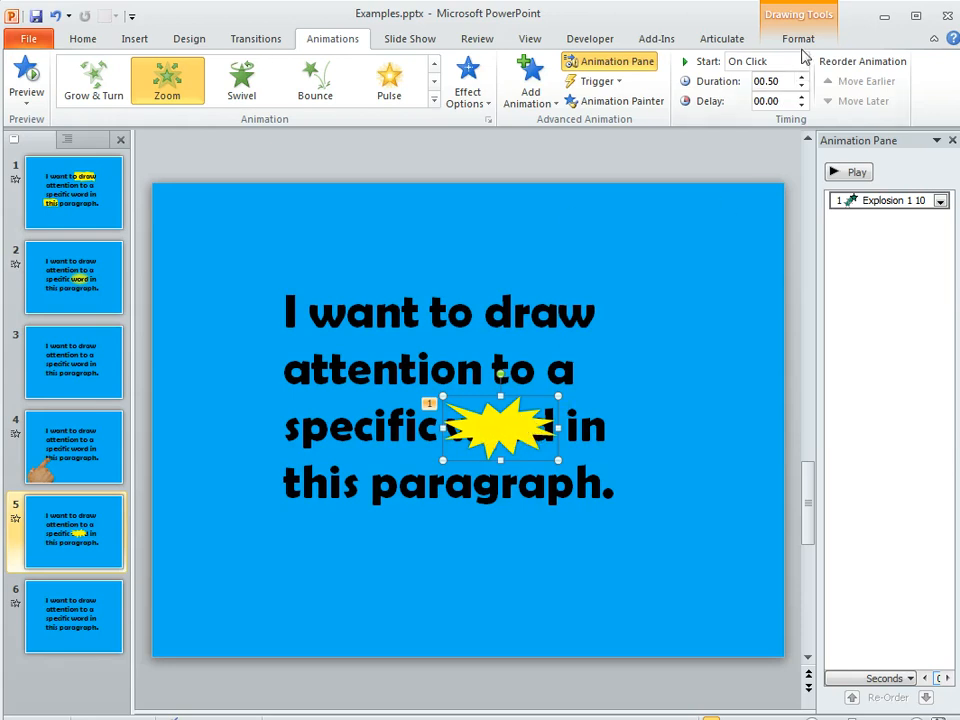
{"action": "left_click", "coordinate": [798, 38]}
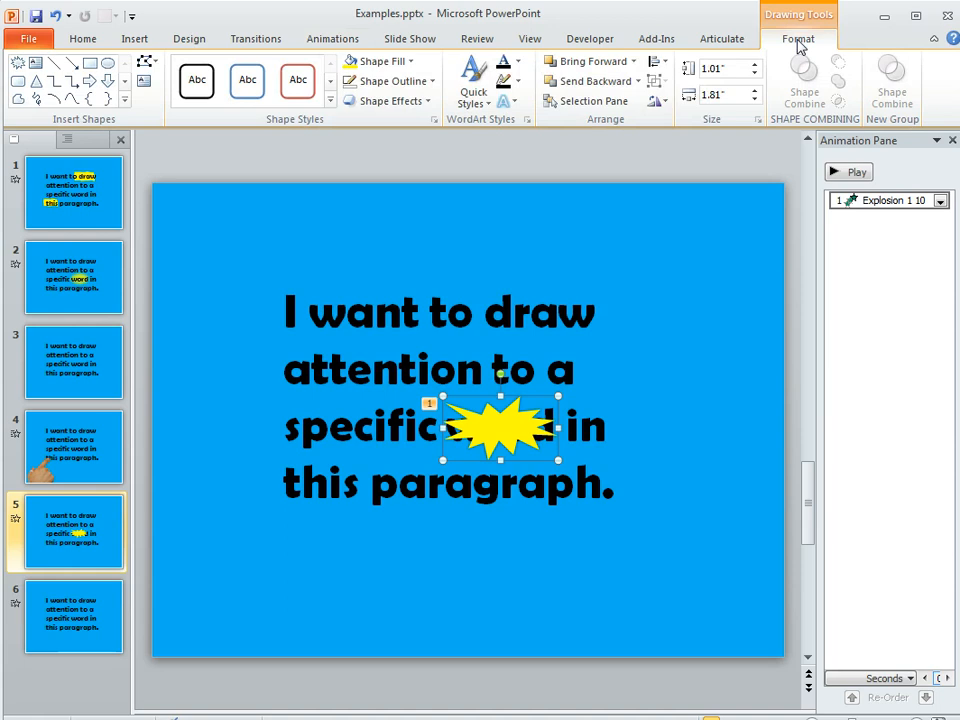
{"action": "left_click", "coordinate": [636, 80]}
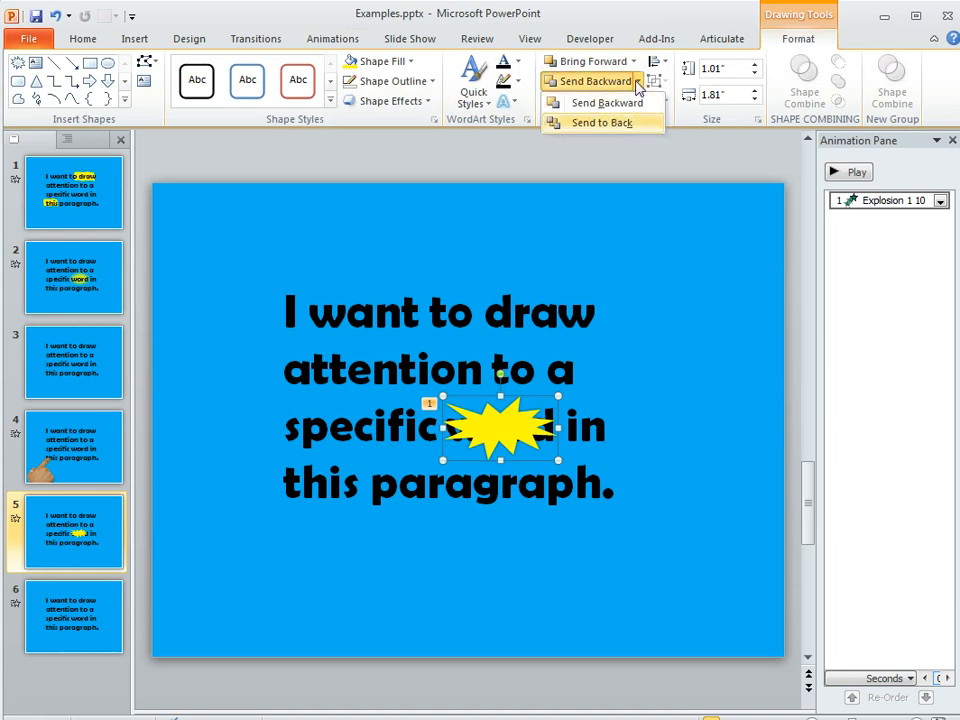
{"action": "left_click", "coordinate": [600, 122]}
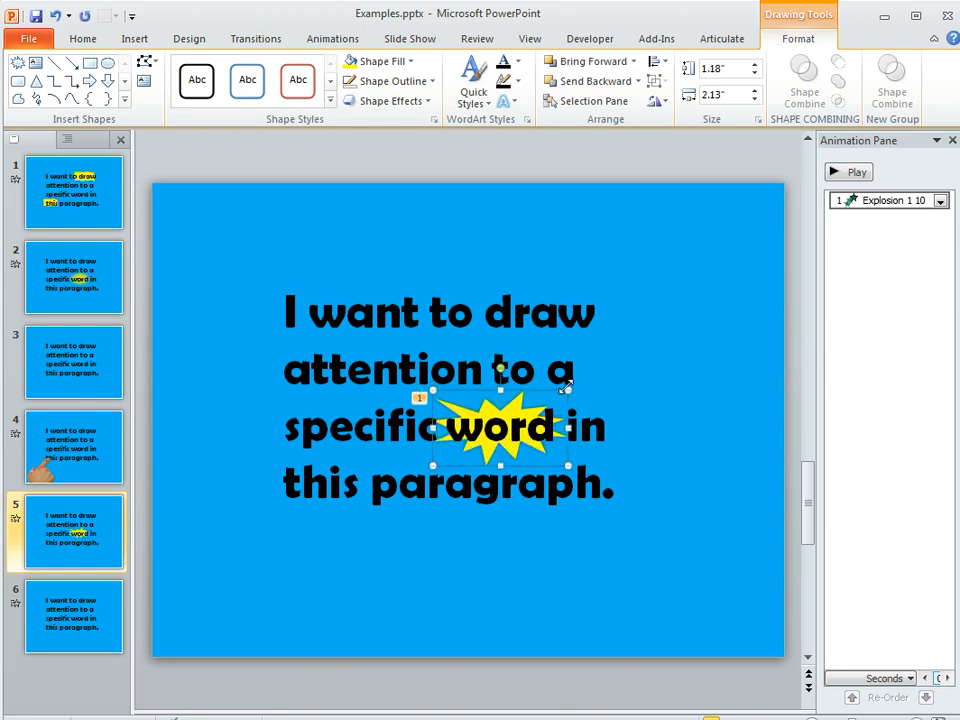
{"action": "mouse_move", "coordinate": [658, 350]}
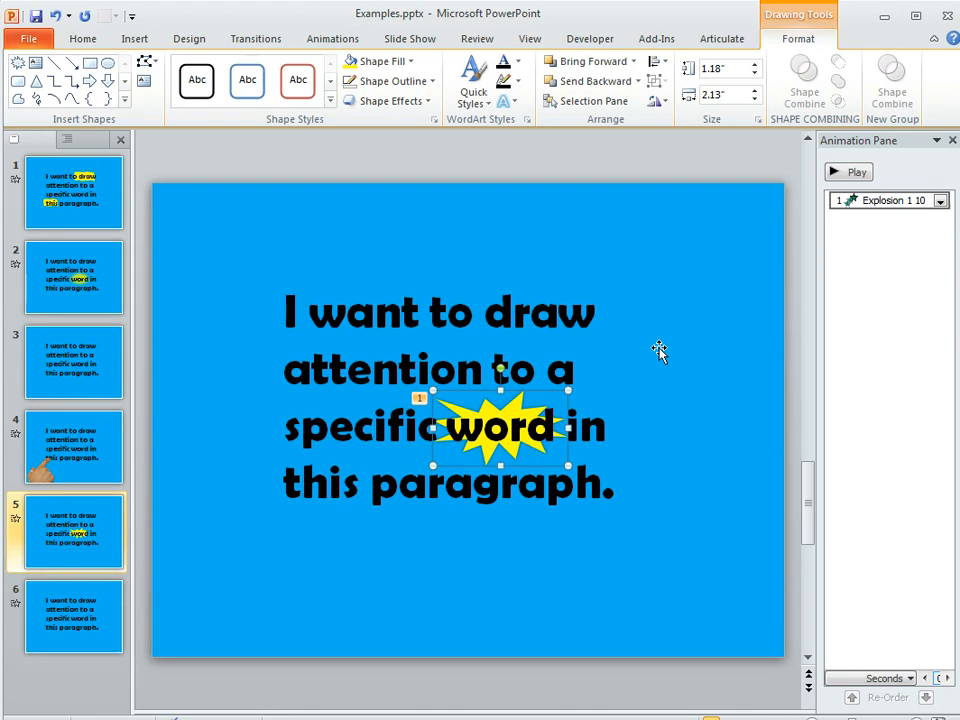
Step: Add a Zoom exit animation to the explosion as its second effect
{"action": "left_click", "coordinate": [332, 38]}
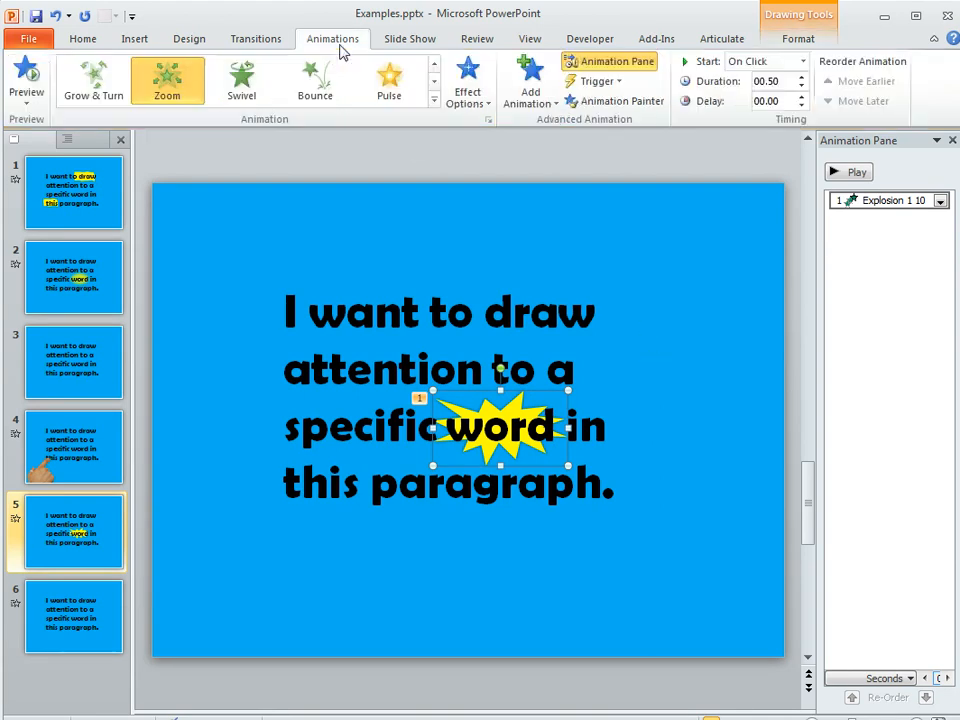
{"action": "left_click", "coordinate": [530, 80]}
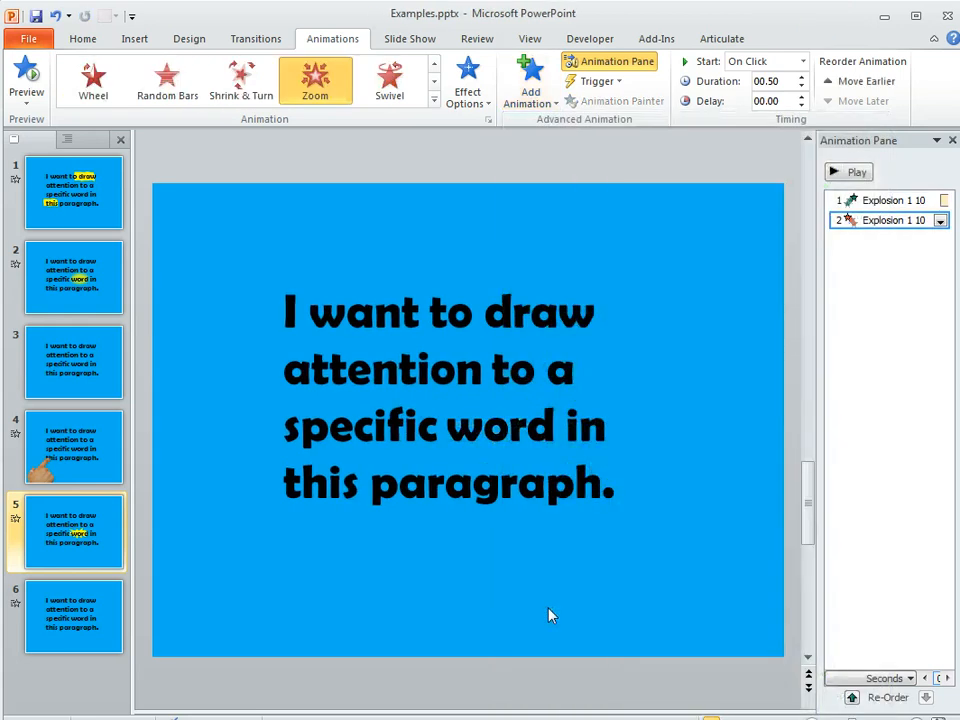
{"action": "left_click", "coordinate": [722, 84]}
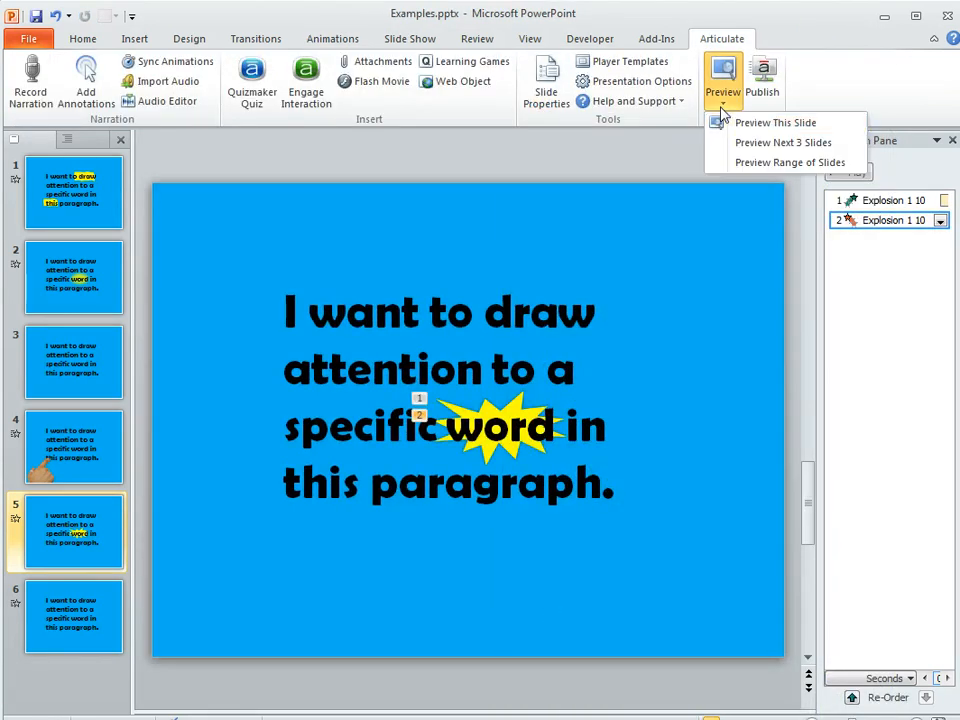
Step: Preview the current slide in Articulate Presenter
{"action": "left_click", "coordinate": [776, 122]}
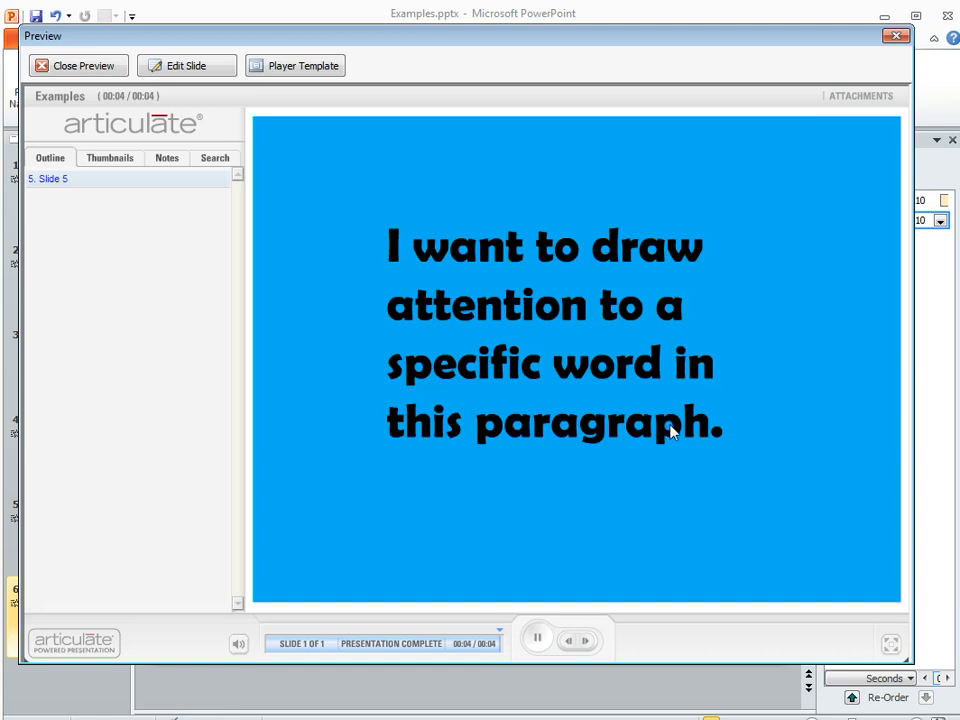
{"action": "mouse_move", "coordinate": [672, 414]}
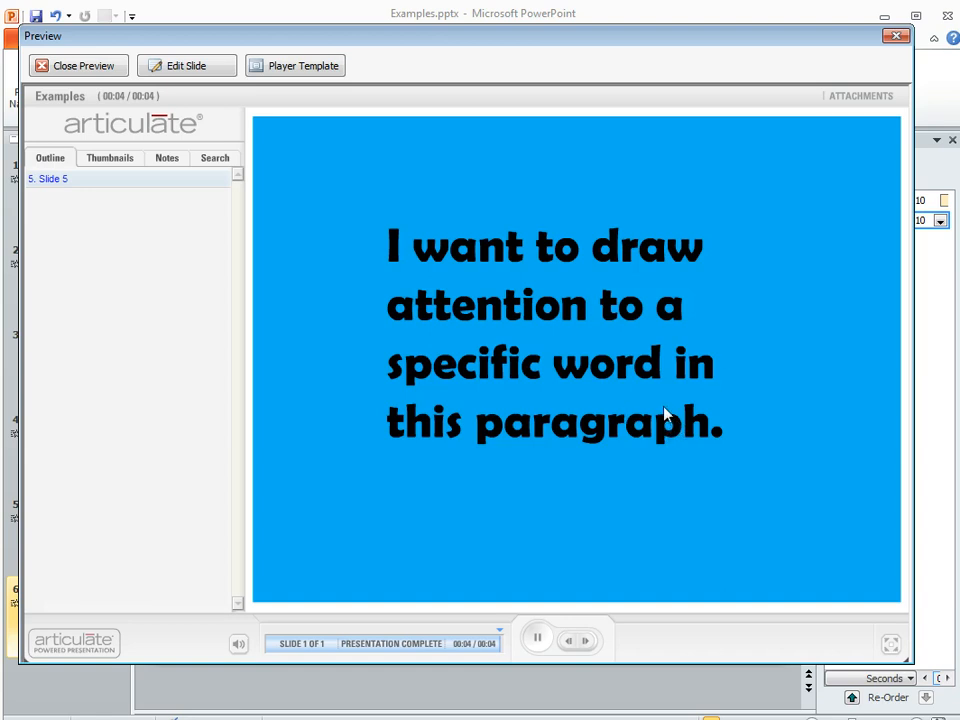